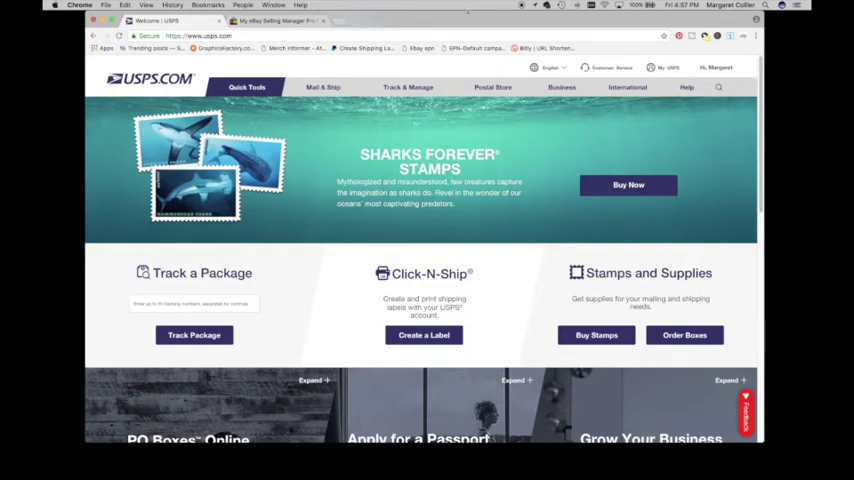
mouse_move(468, 16)
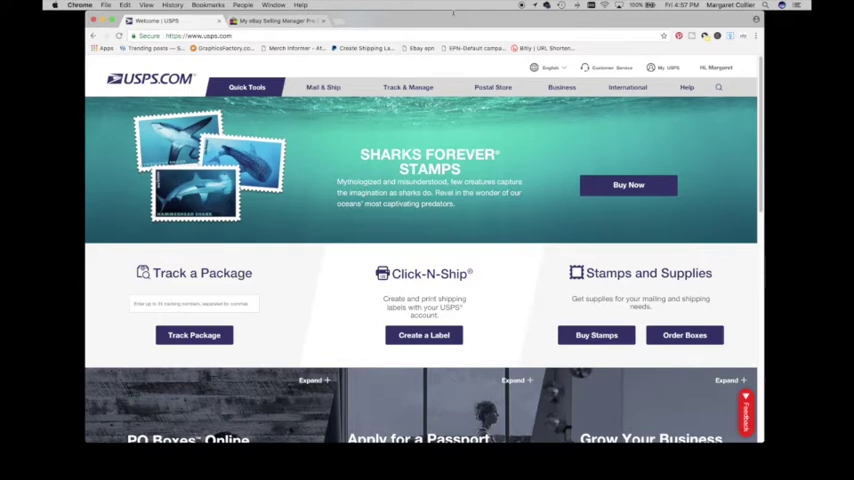
Show the Help topics list with missing mail, file a claim and refund options.
left_click(688, 88)
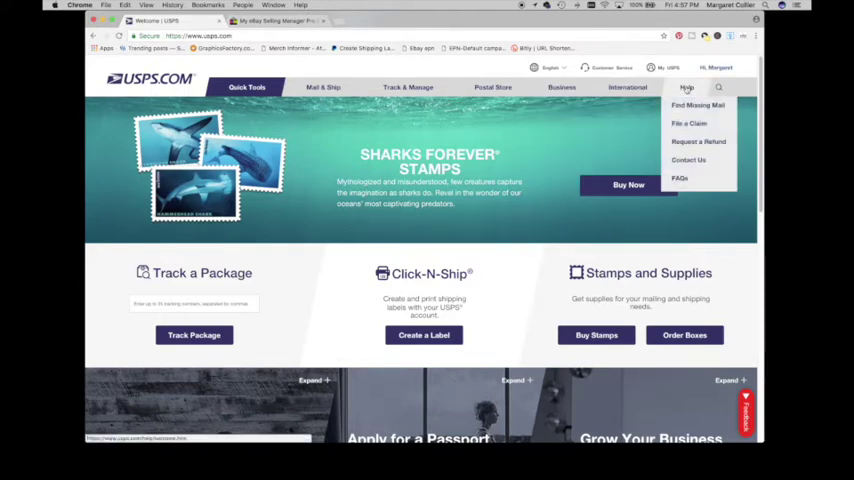
mouse_move(688, 122)
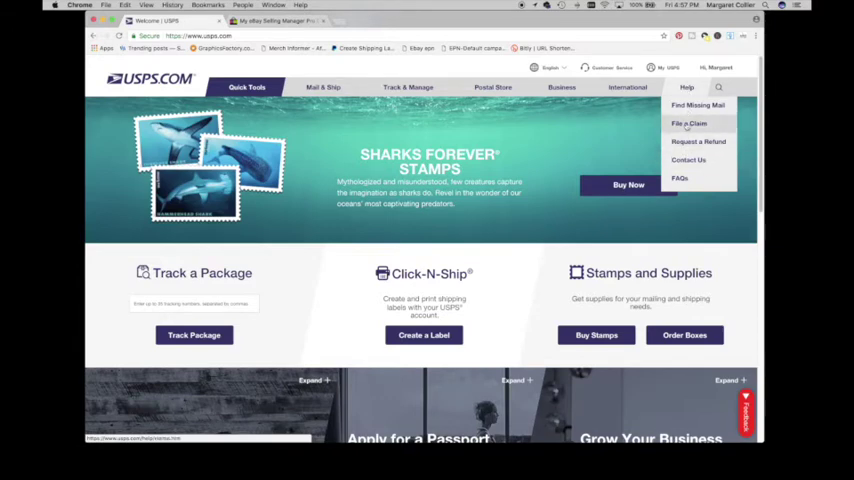
Go to File a Claim and start an online domestic claim.
left_click(688, 122)
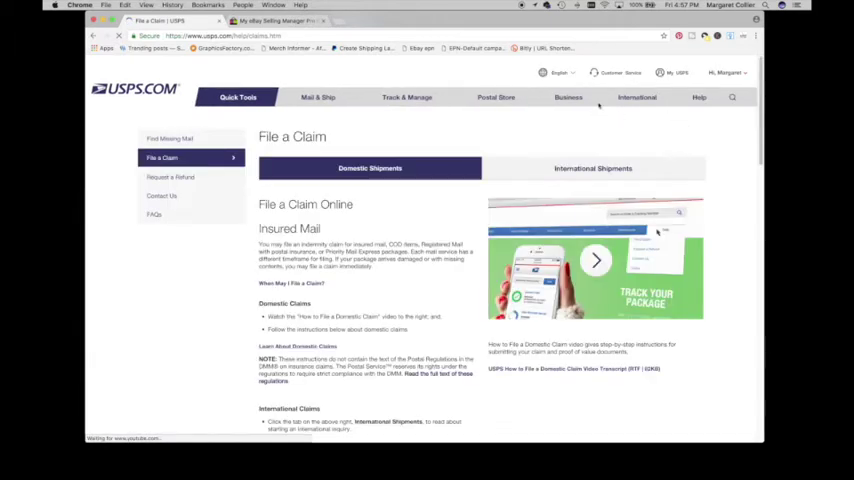
scroll("down", 3)
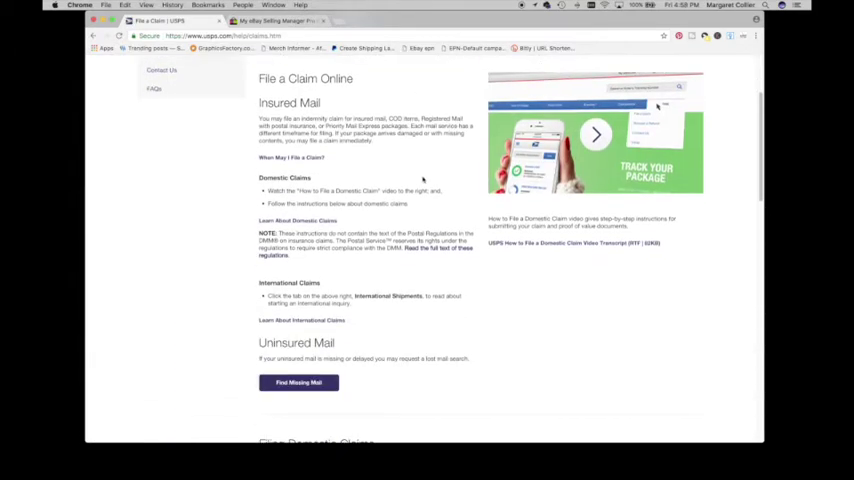
scroll("down", 3)
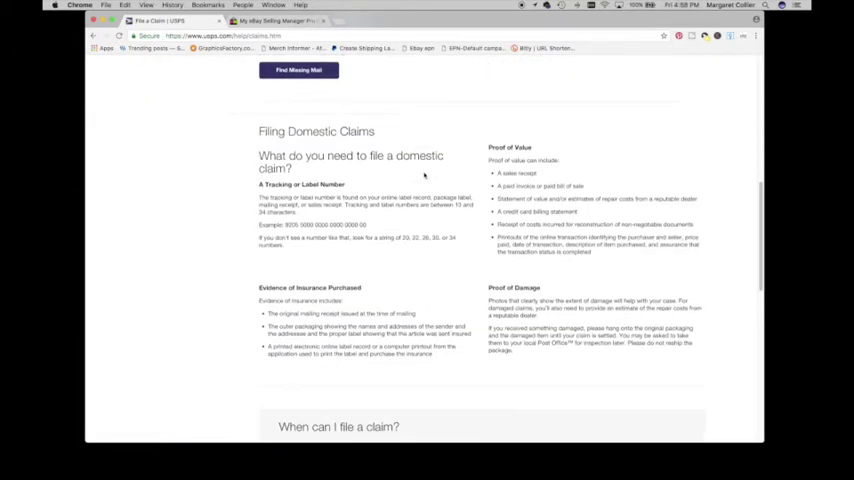
scroll("down", 3)
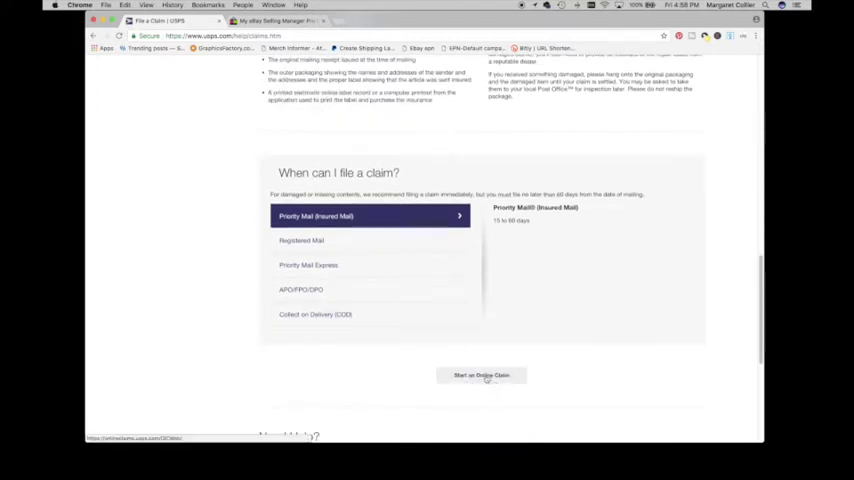
left_click(482, 376)
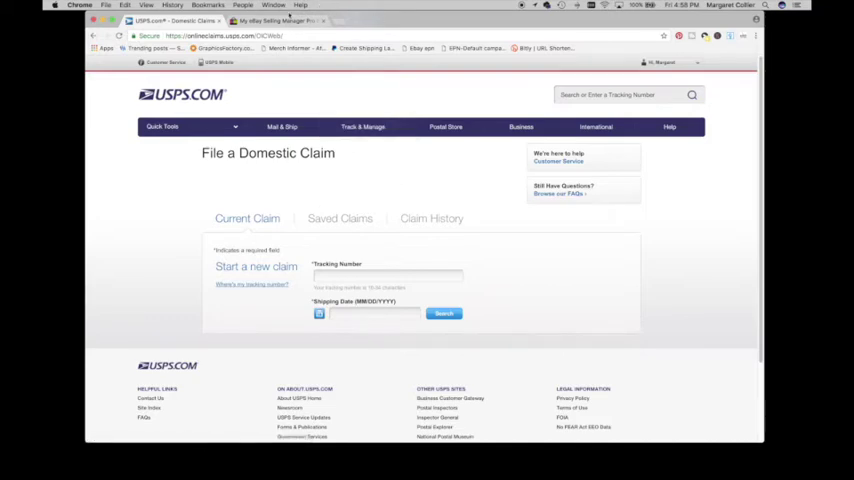
Copy the tracking number from the eBay order and bring it to the claim page.
left_click(276, 20)
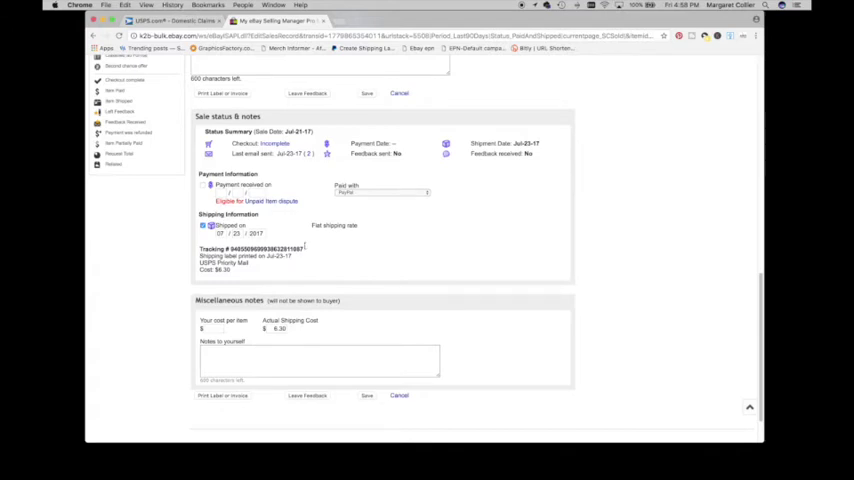
double_click(260, 248)
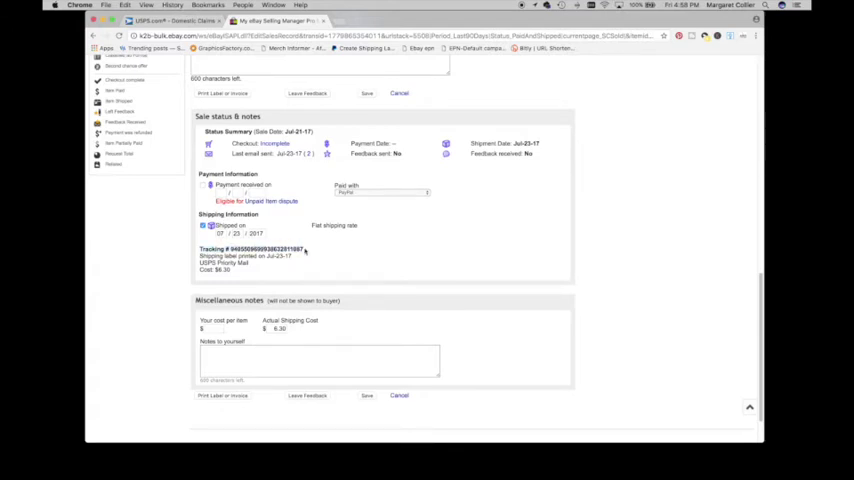
double_click(264, 250)
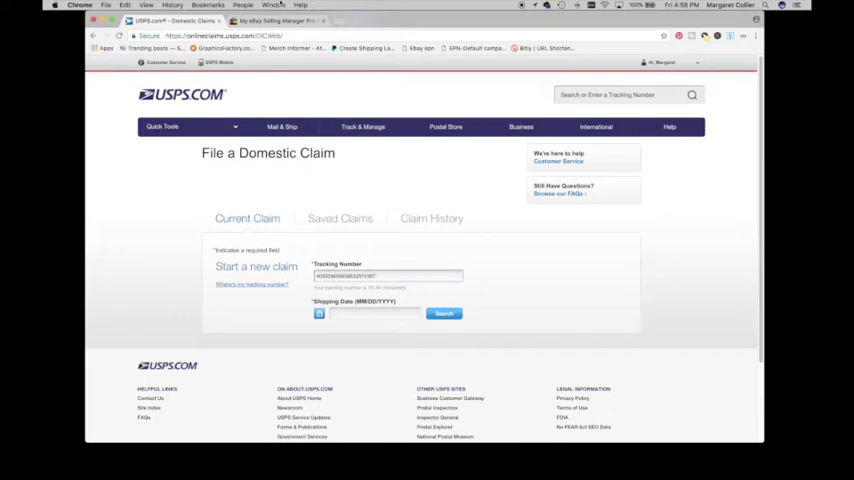
left_click(280, 20)
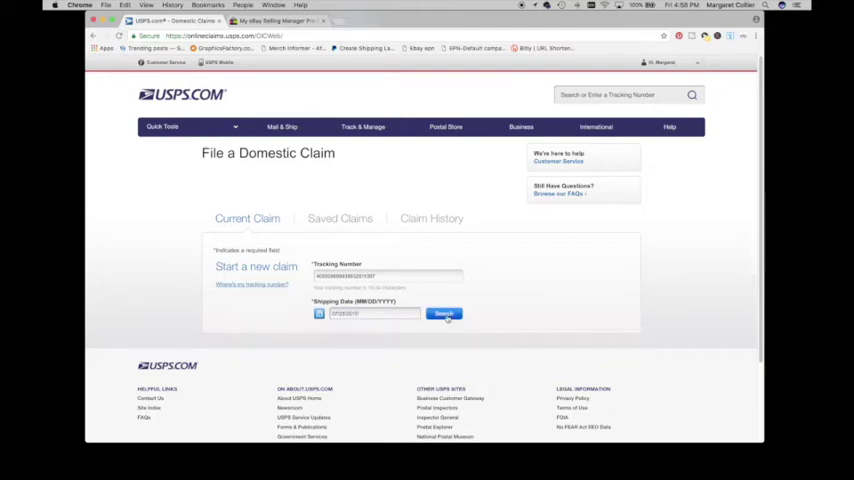
Search the shipment by tracking number and shipping date, retrying the lookup once.
left_click(444, 314)
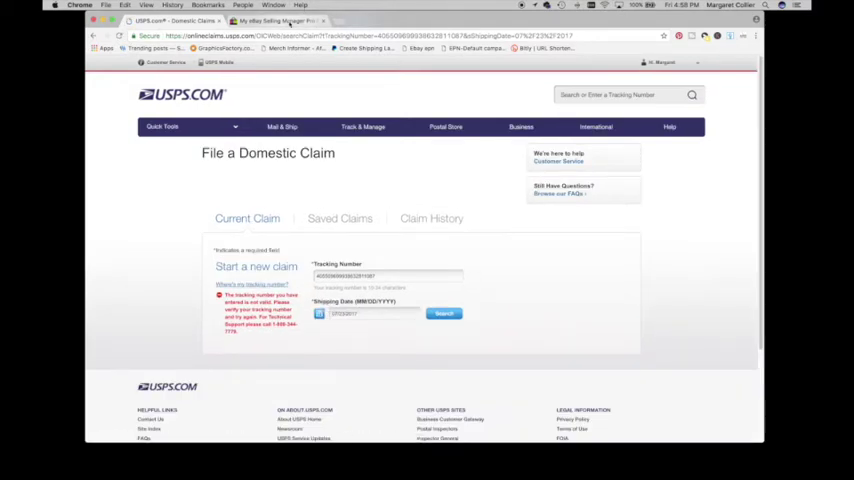
left_click(284, 20)
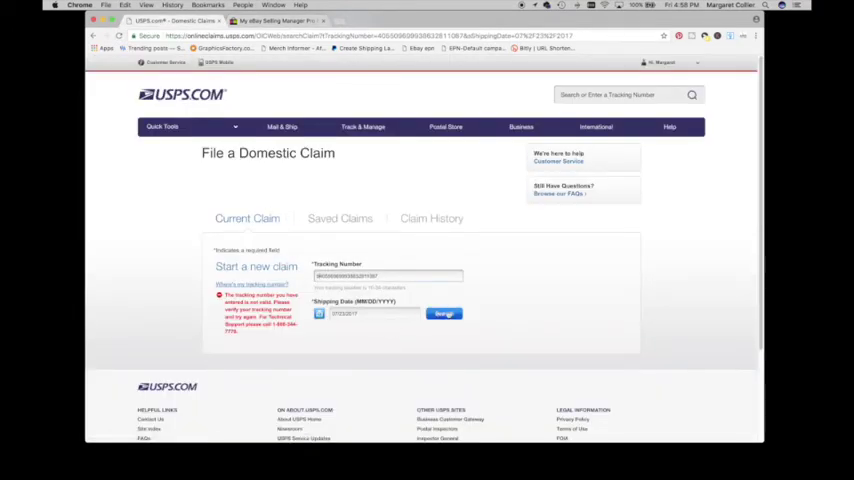
left_click(444, 312)
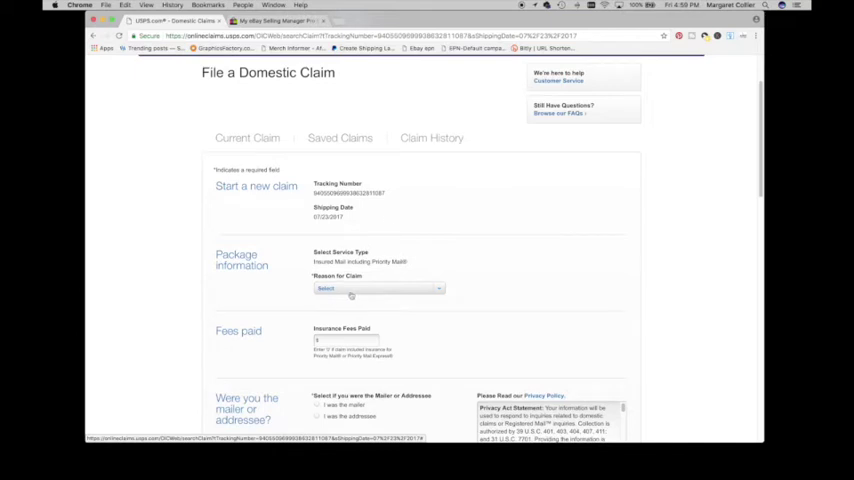
Set the claim reason, mailer role, insurance fee and addresses, reaching Package Item Information.
left_click(378, 288)
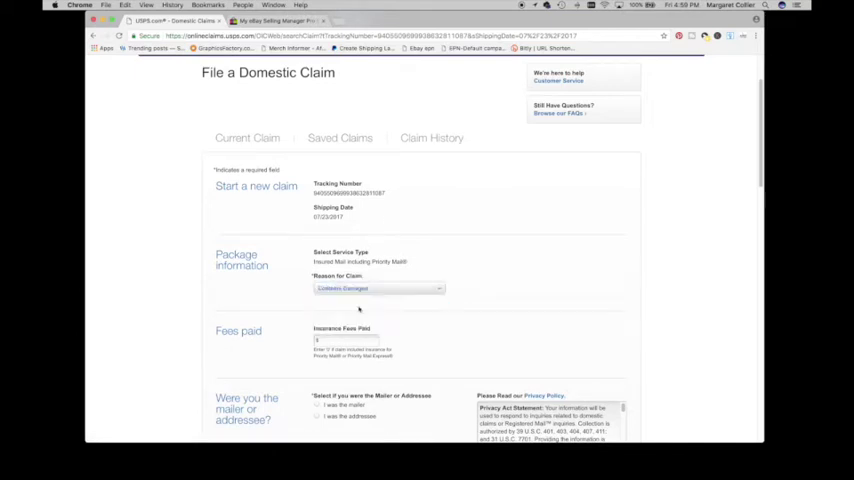
scroll("down", 3)
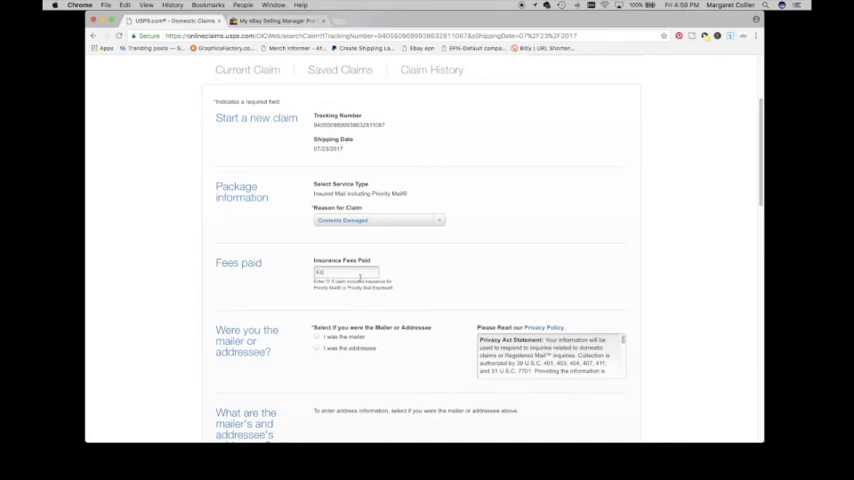
left_click(316, 336)
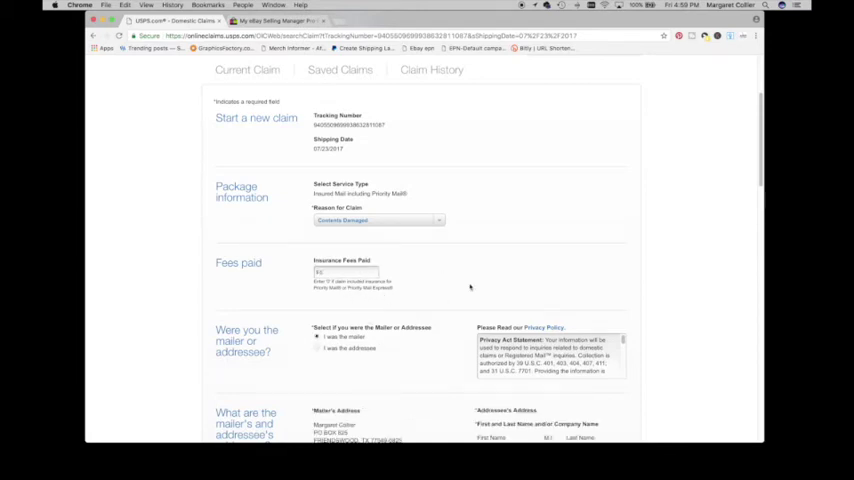
scroll("down", 3)
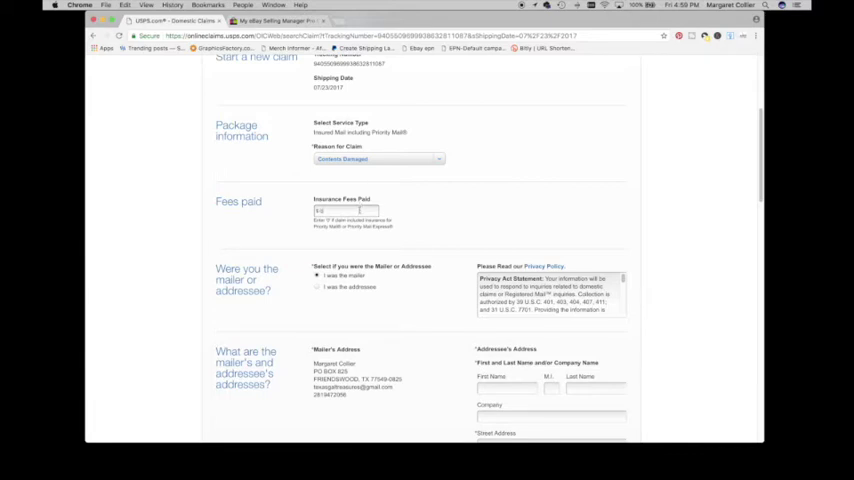
scroll("down", 3)
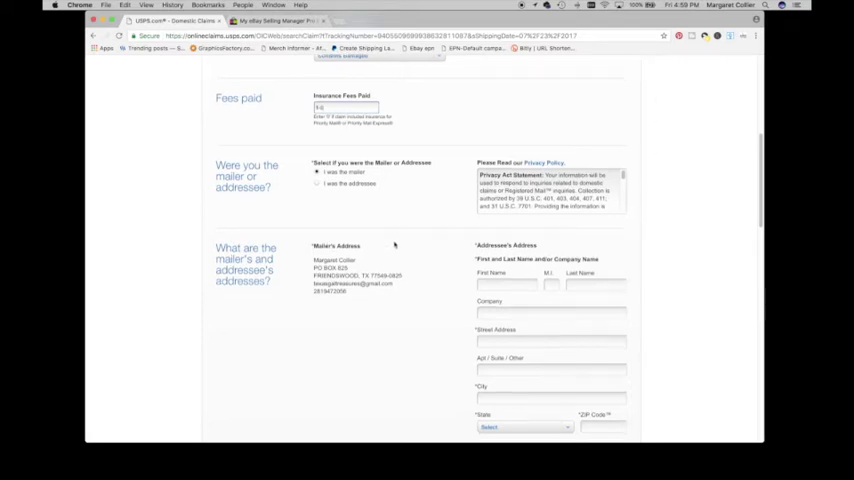
scroll("down", 3)
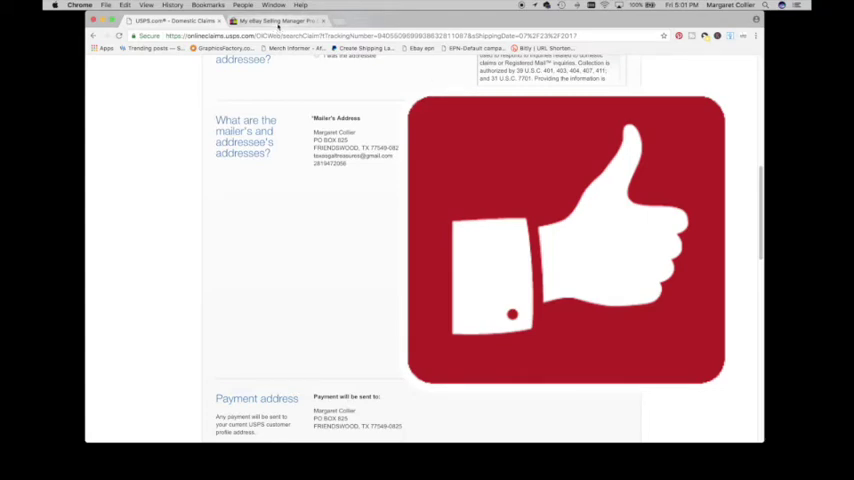
scroll("down", 3)
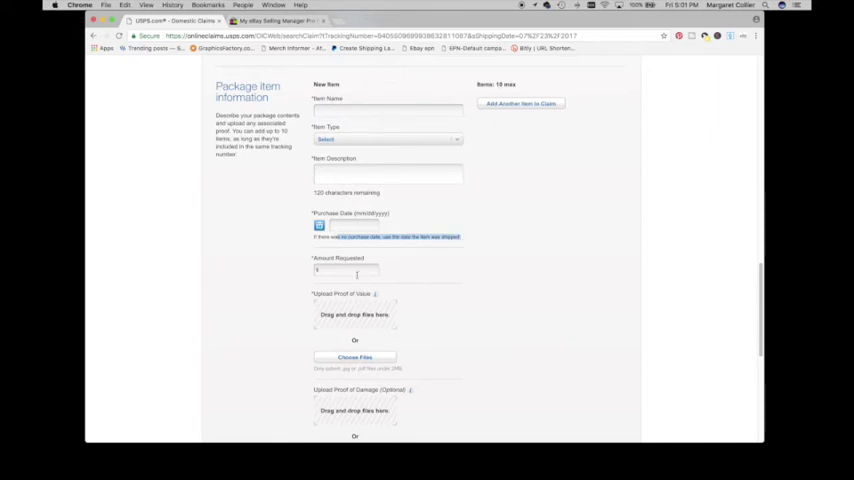
mouse_move(290, 60)
type("Starbucks Mug")
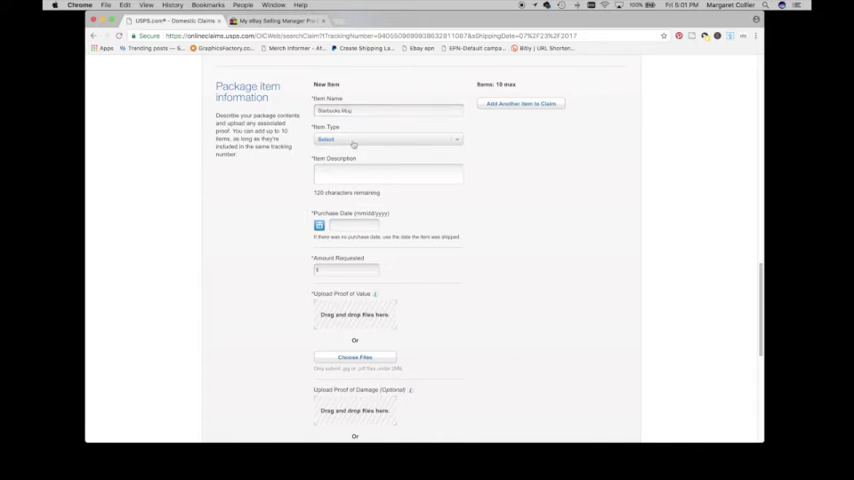
Describe the Starbucks Mug as a Collectible with description, purchase date and two photos.
left_click(388, 140)
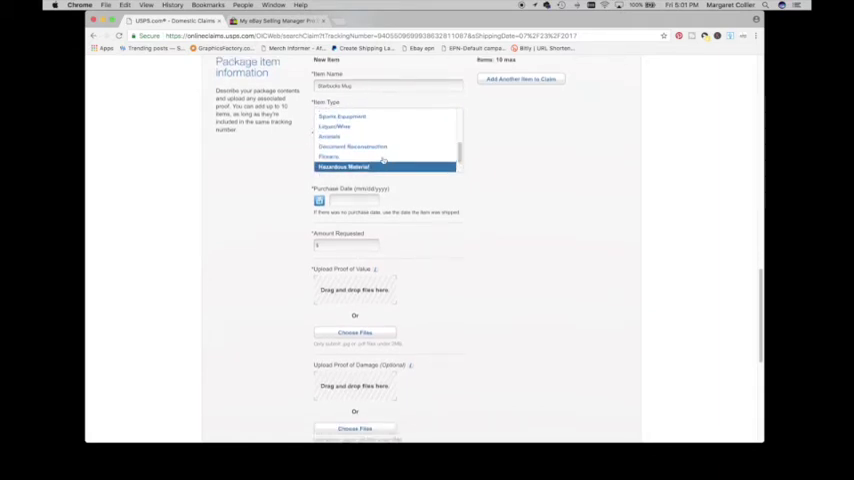
left_click(342, 116)
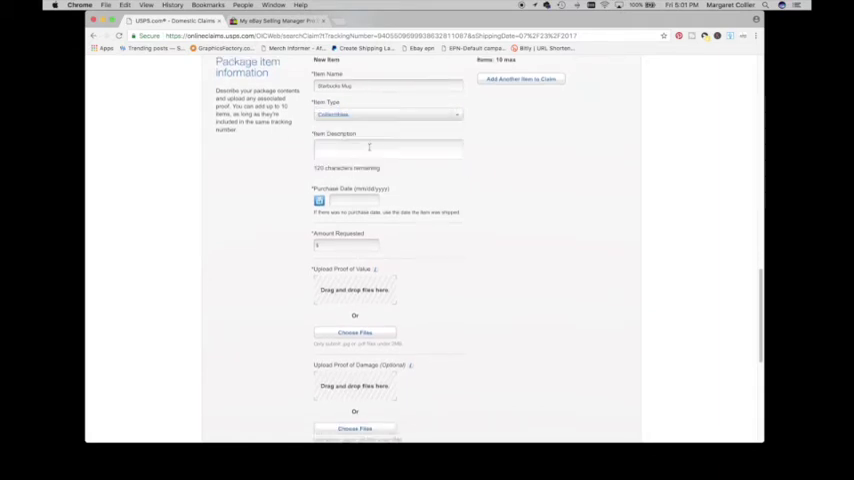
left_click(388, 148)
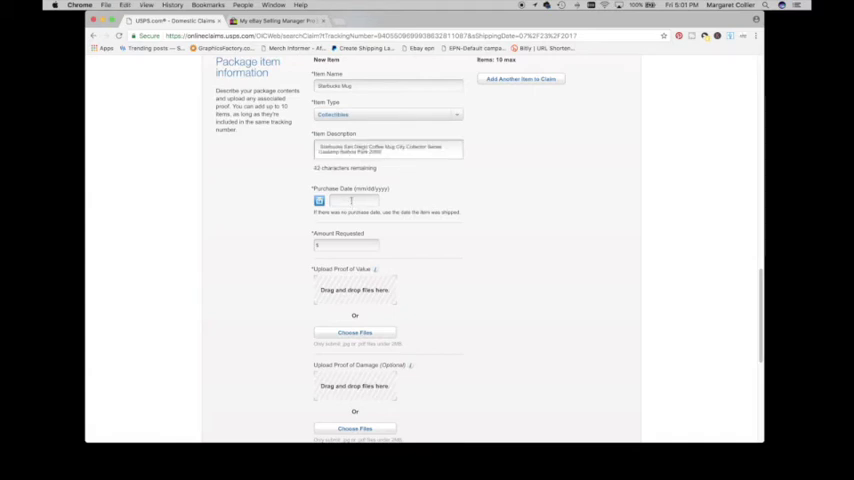
left_click(350, 200)
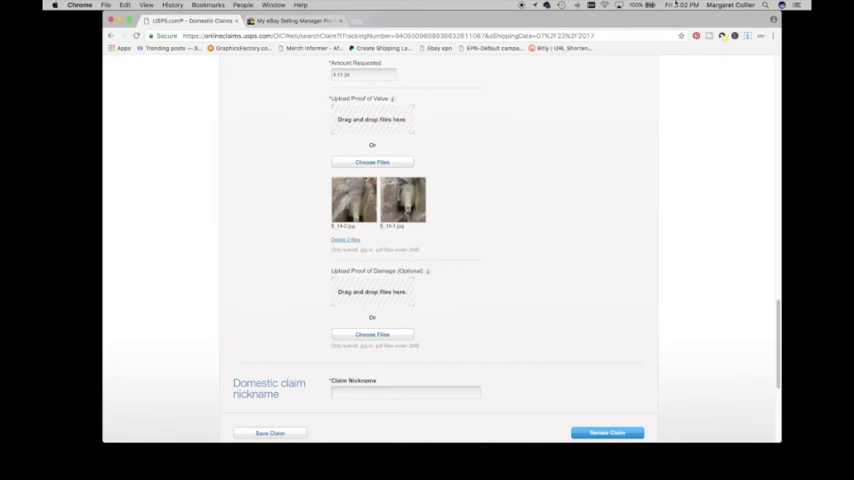
left_click(344, 240)
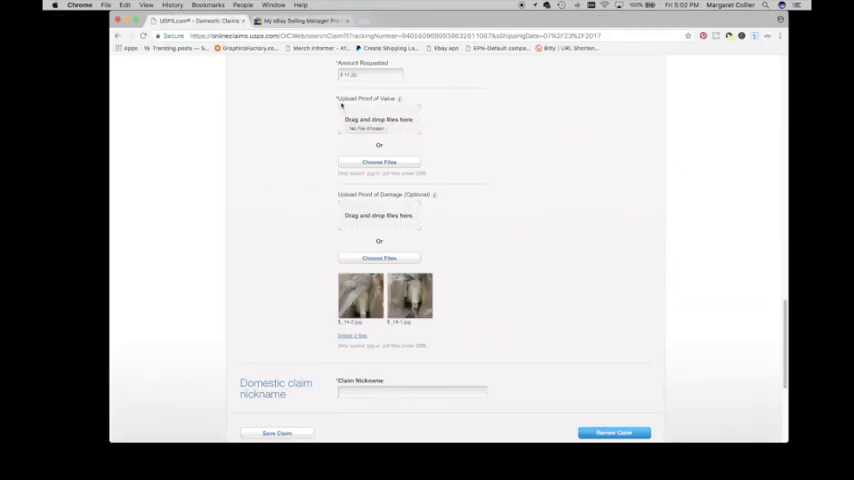
Save the eBay order invoice as a PDF and return to the claim to upload it as proof of value.
left_click(400, 98)
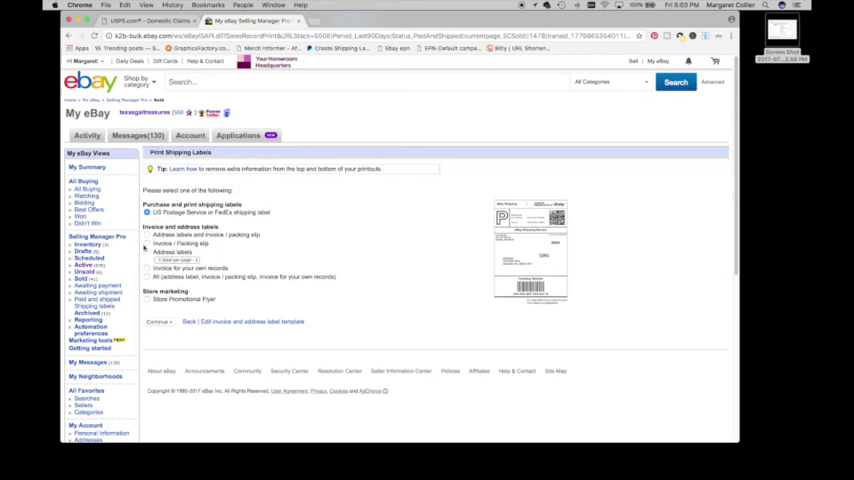
left_click(158, 320)
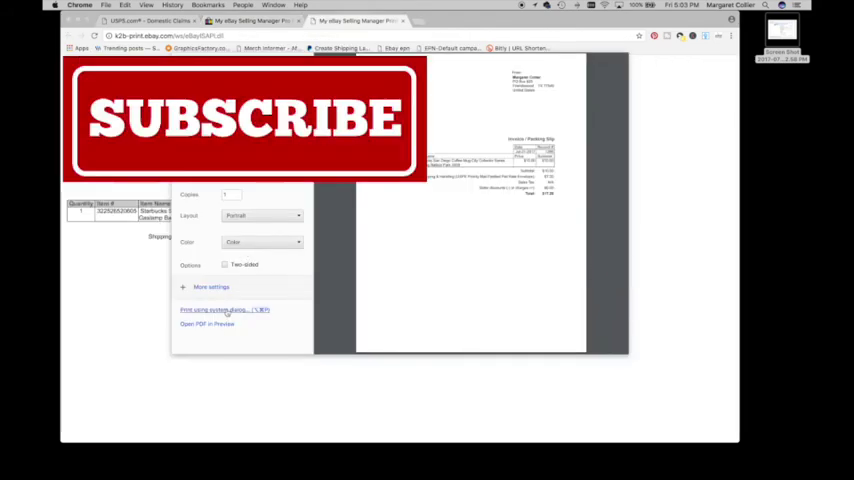
left_click(208, 324)
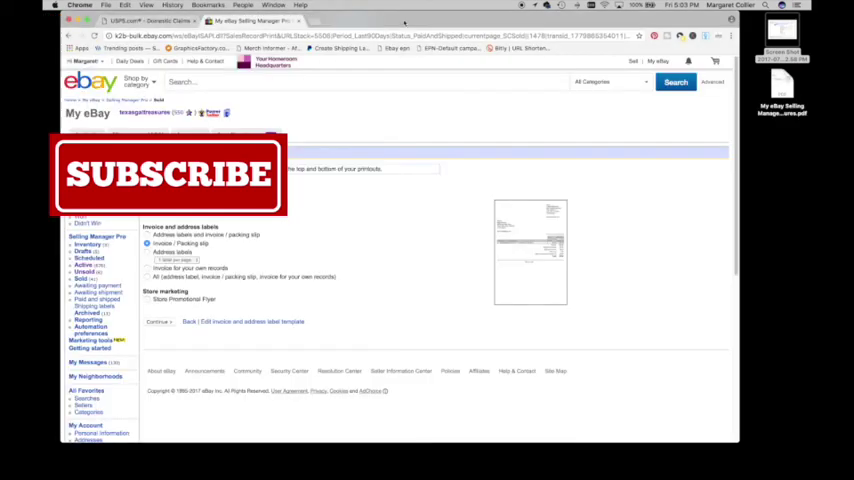
left_click(140, 20)
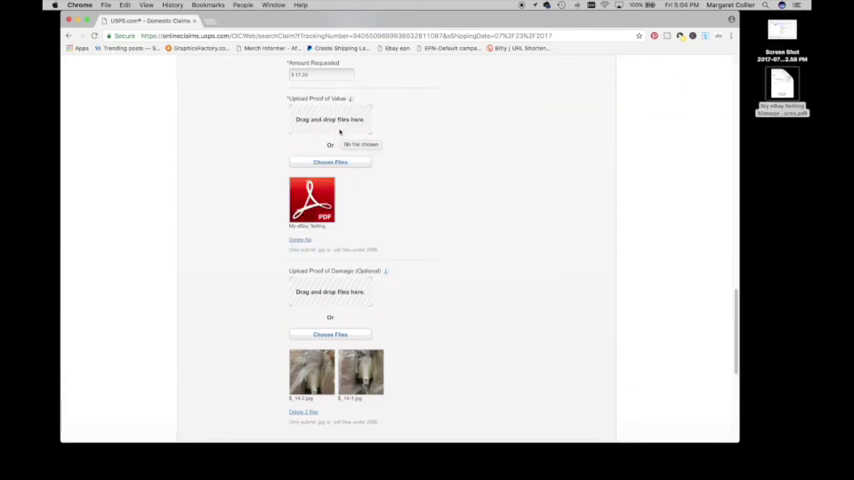
Enter a claim nickname and proceed to Review Claim.
scroll("down", 3)
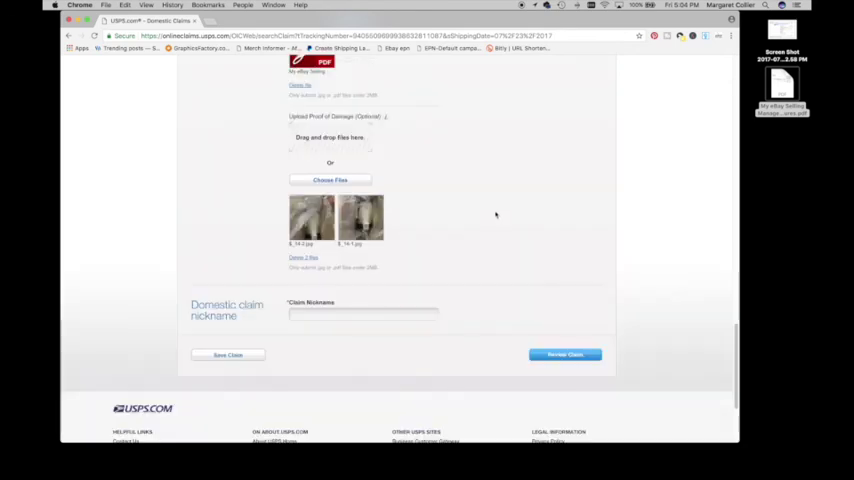
scroll("down", 3)
type("Starbucks mug")
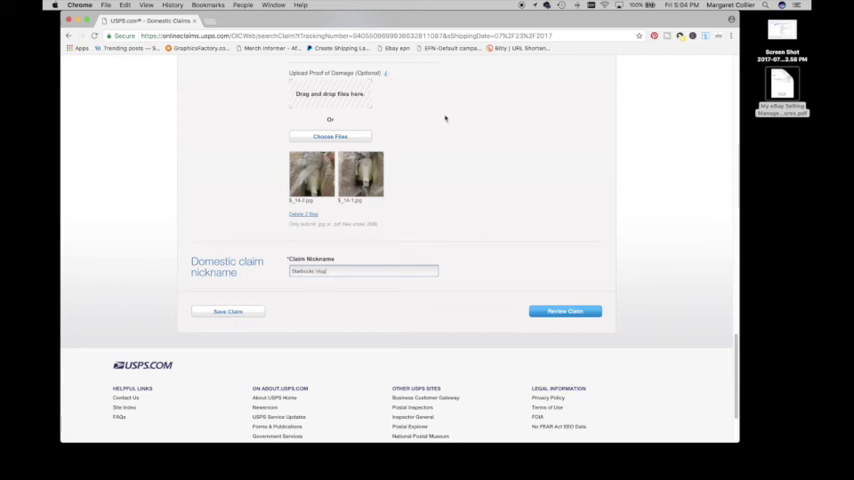
left_click(564, 312)
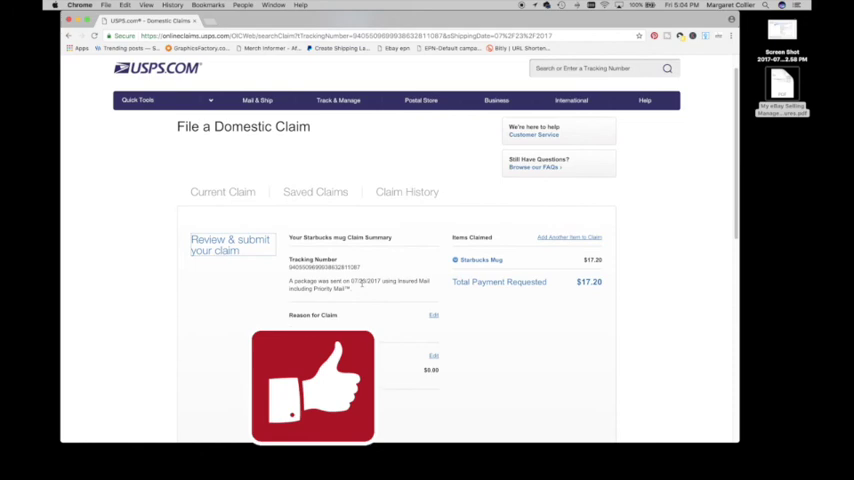
Certify the claim summary and submit the insurance claim.
scroll("down", 3)
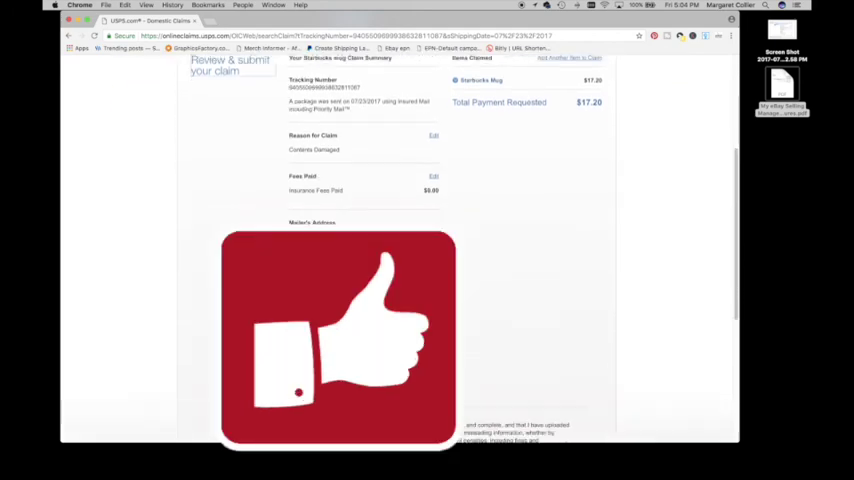
scroll("down", 3)
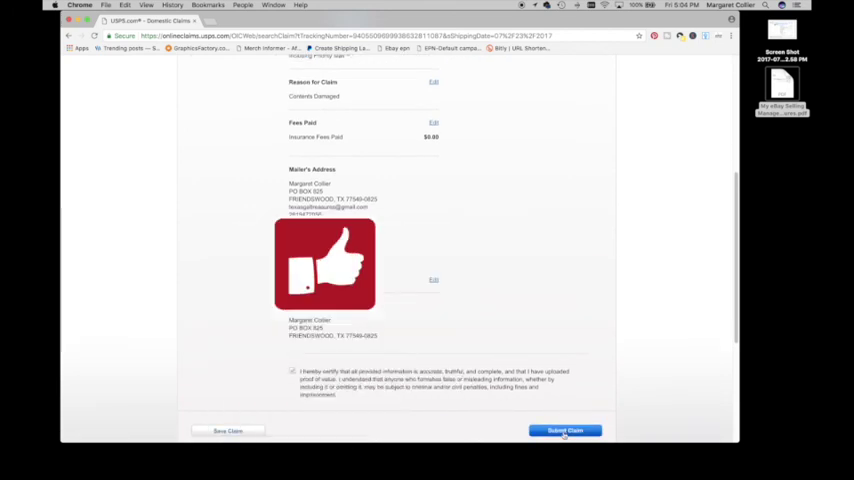
left_click(564, 430)
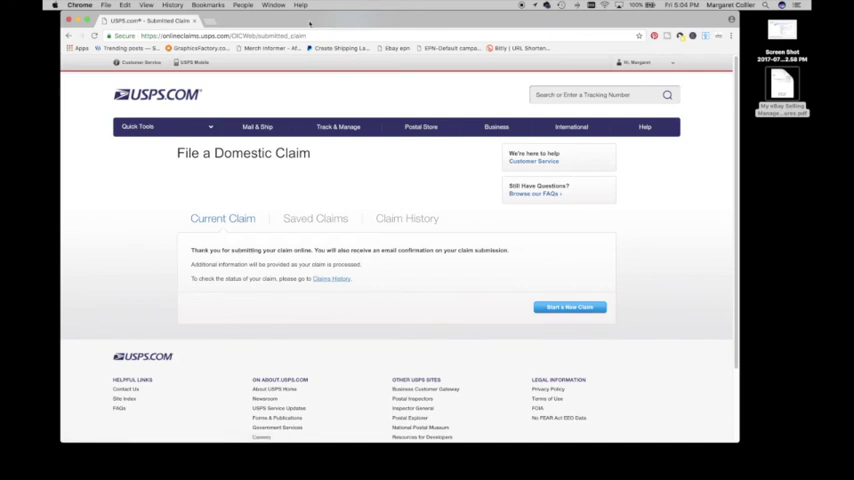